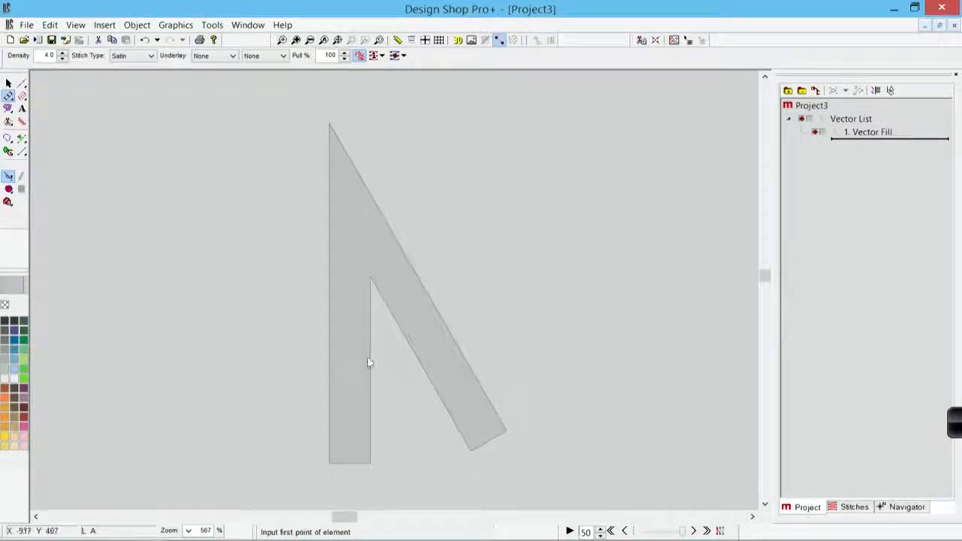
mouse_move(370, 469)
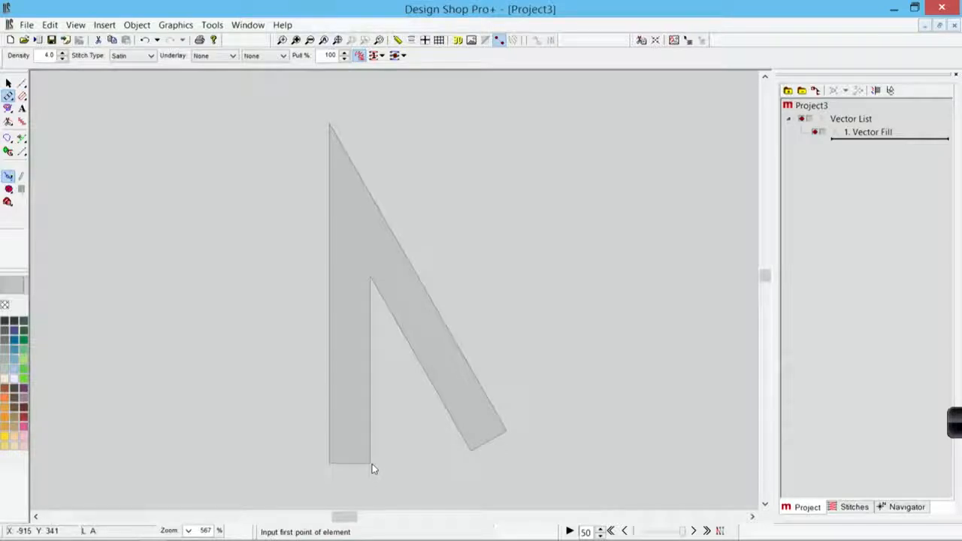
Step: Place Column 1 points at the base corners, inner corner and diagonal leg end of the gray angle
left_click(370, 463)
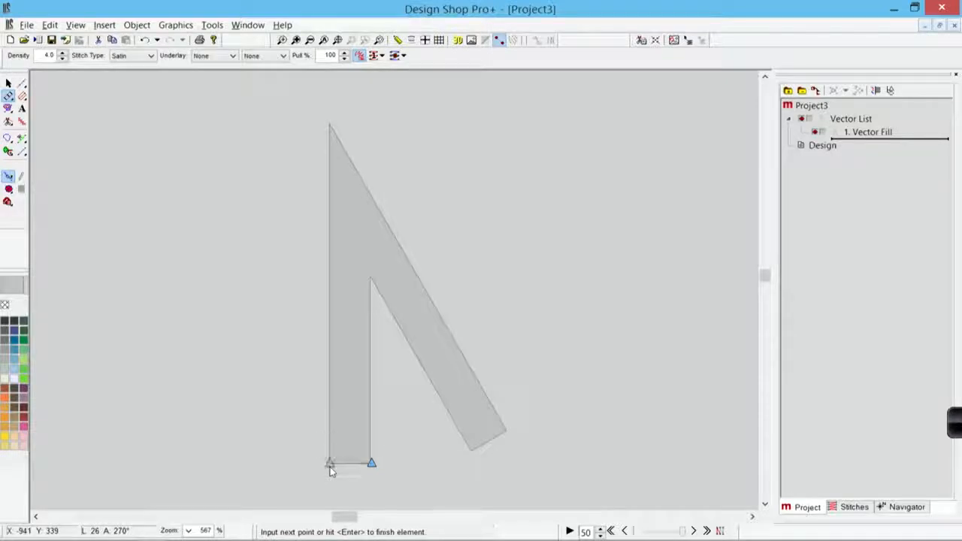
left_click(373, 283)
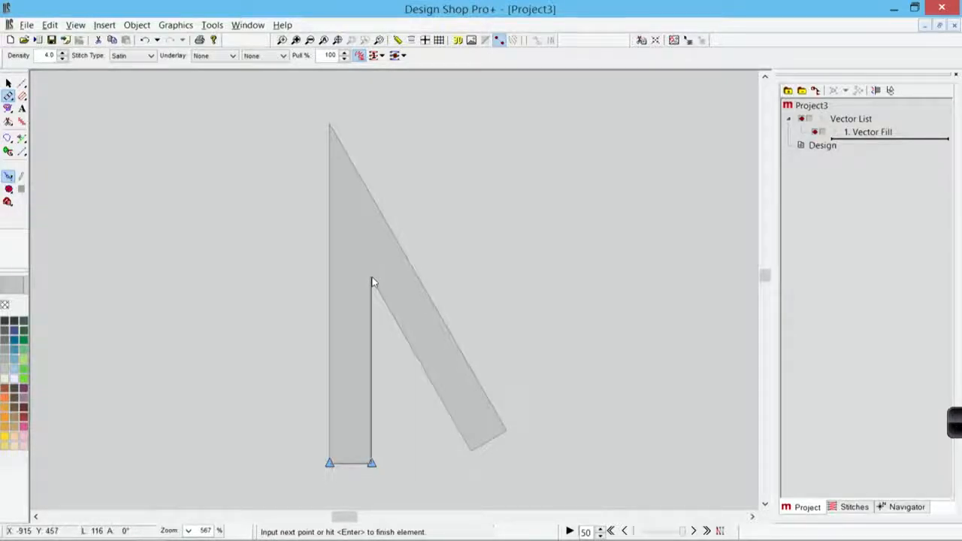
left_click(336, 148)
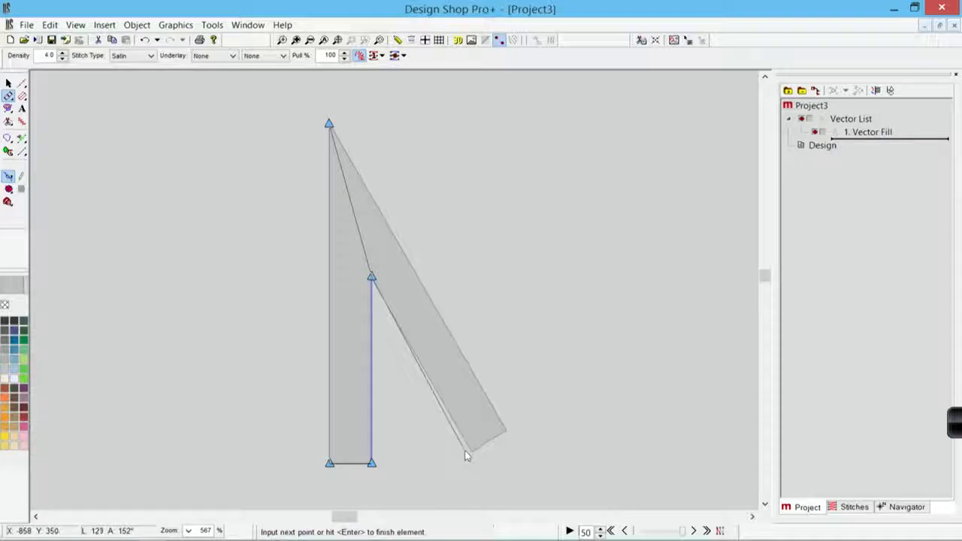
left_click(469, 448)
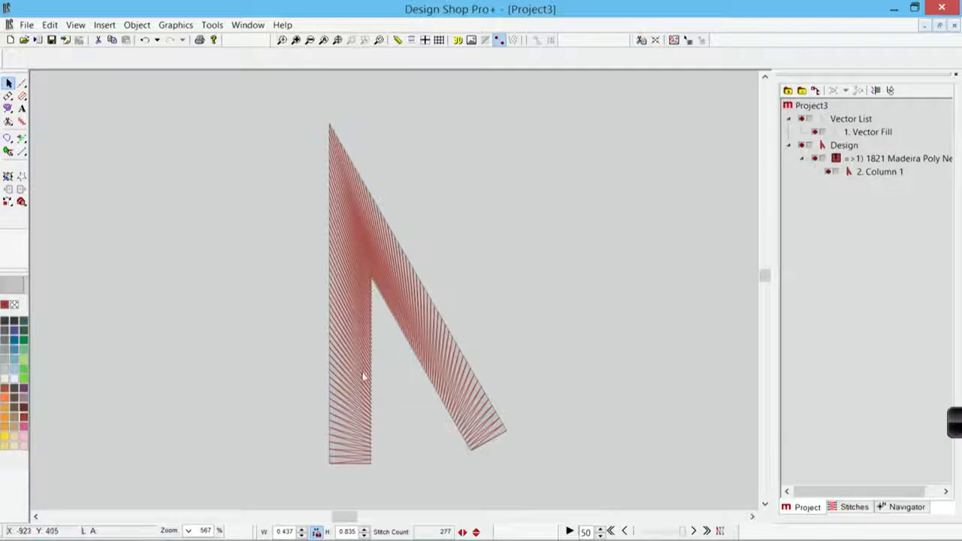
mouse_move(376, 314)
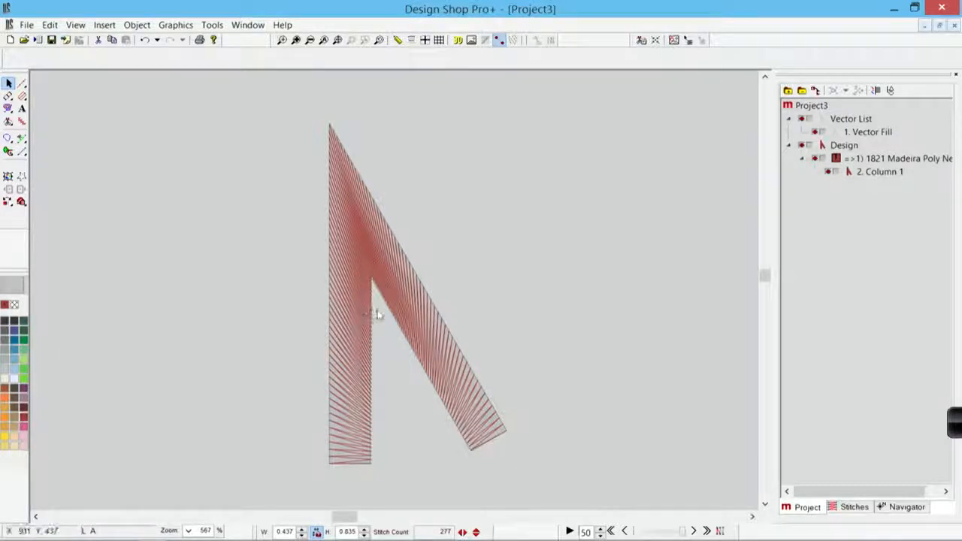
mouse_move(397, 350)
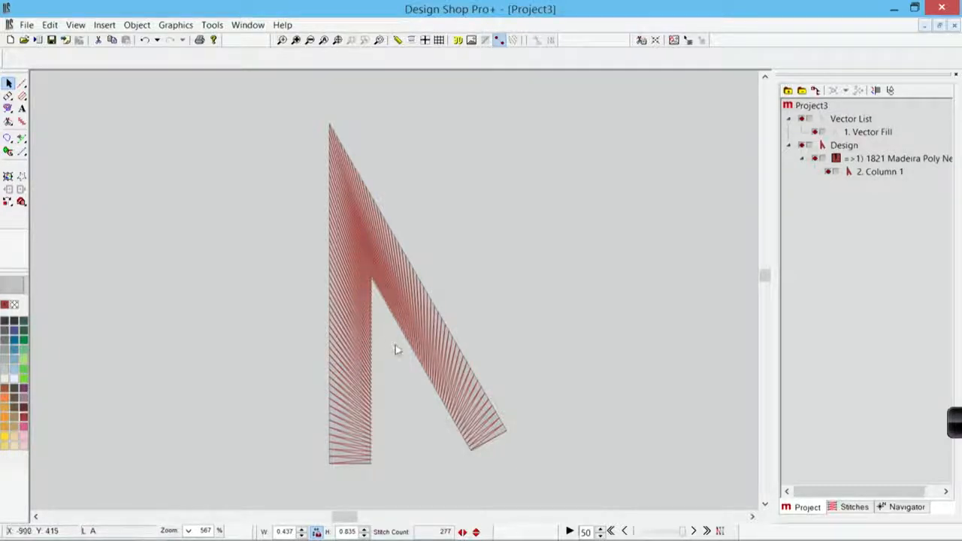
mouse_move(376, 293)
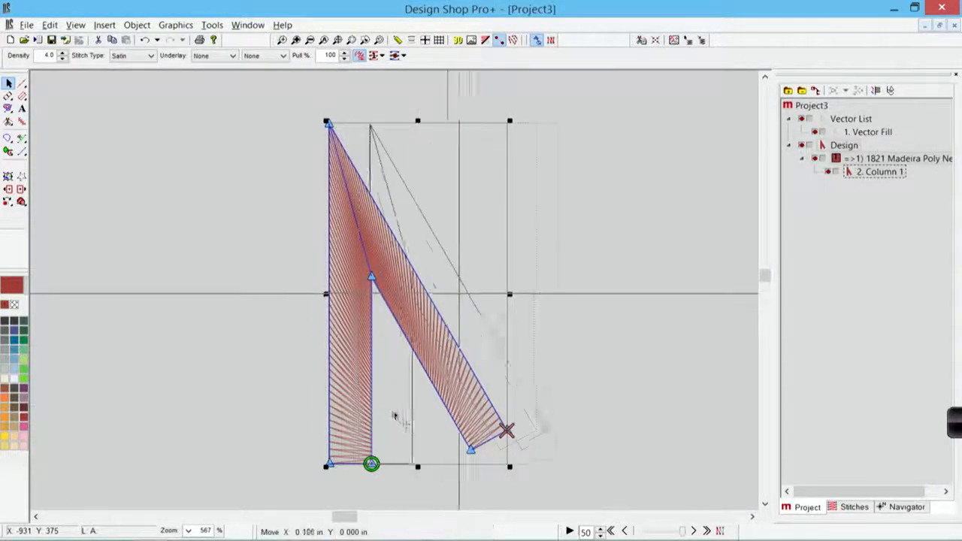
Step: Drag the red Column 1 angle clear of the gray outline to its right
left_click_drag(369, 462, 555, 463)
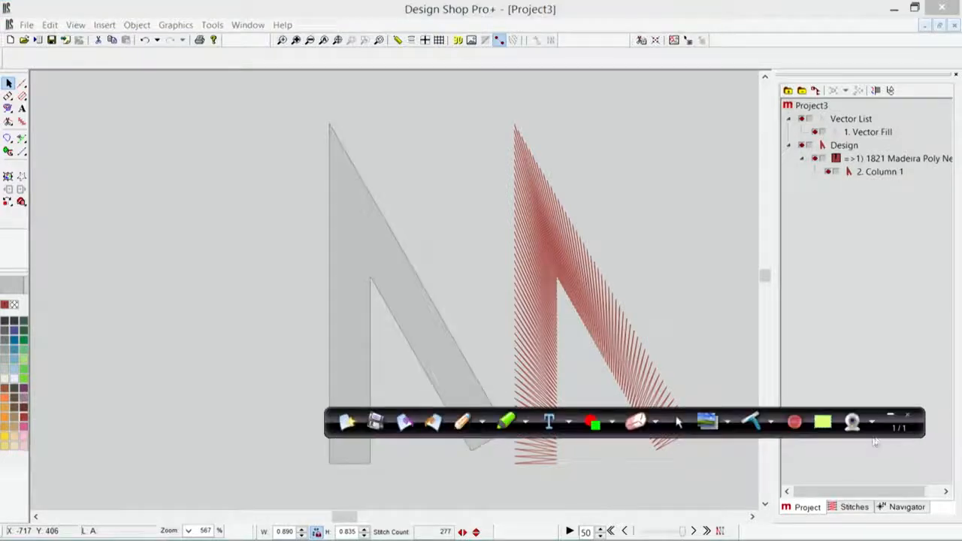
mouse_move(463, 421)
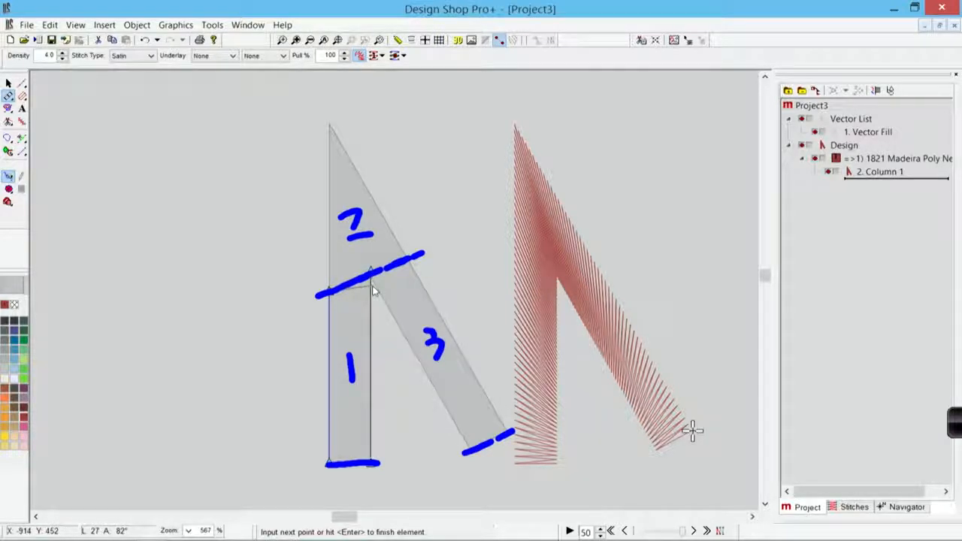
mouse_move(370, 291)
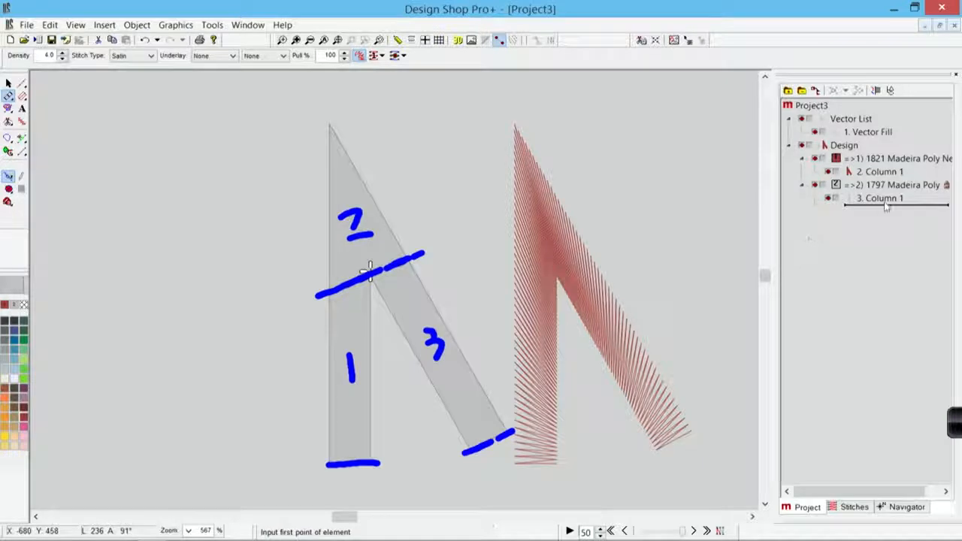
Step: Choose a new purple thread for the vertical-leg column
left_click(879, 198)
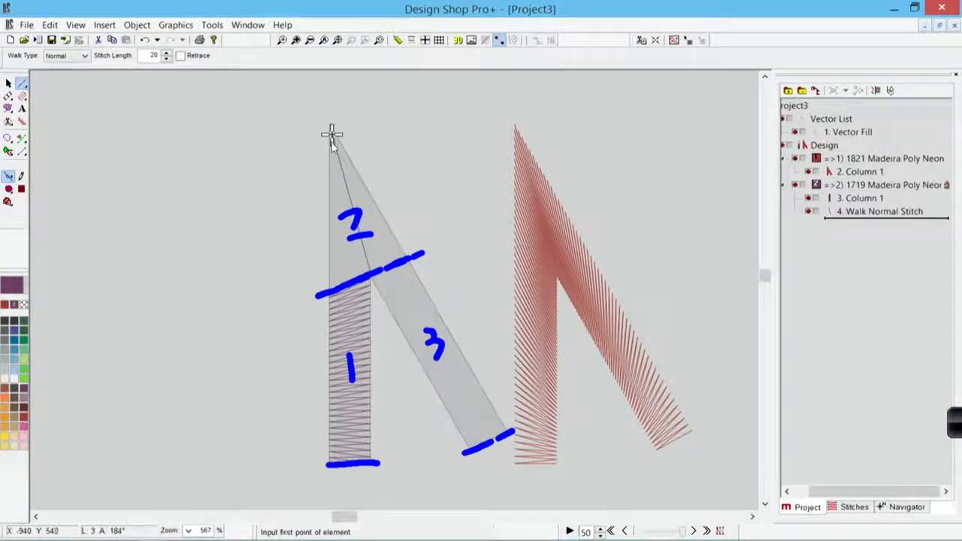
mouse_move(75, 147)
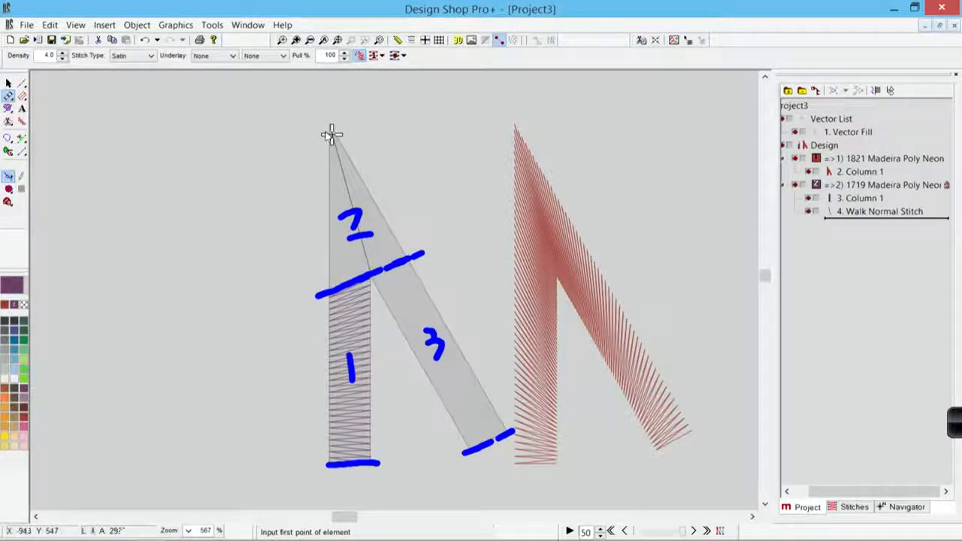
mouse_move(315, 255)
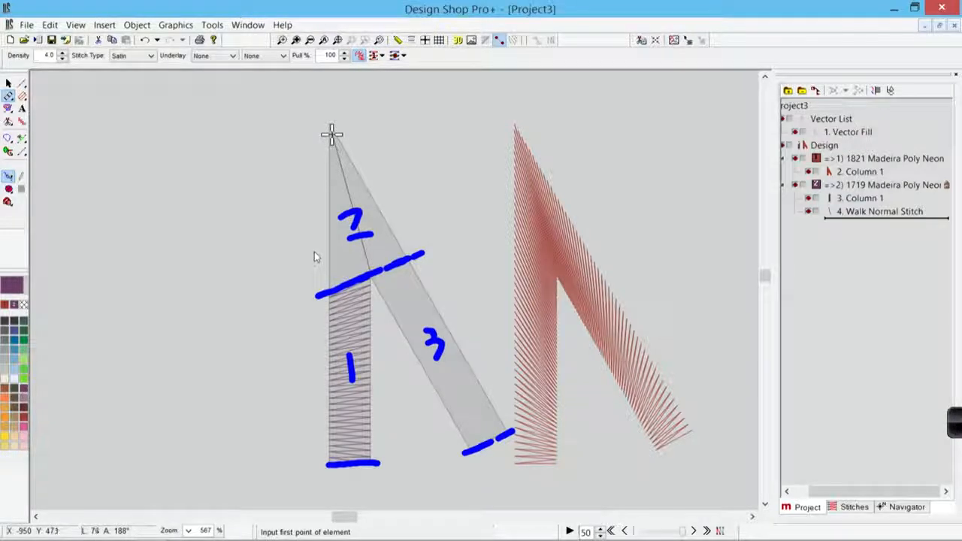
mouse_move(379, 213)
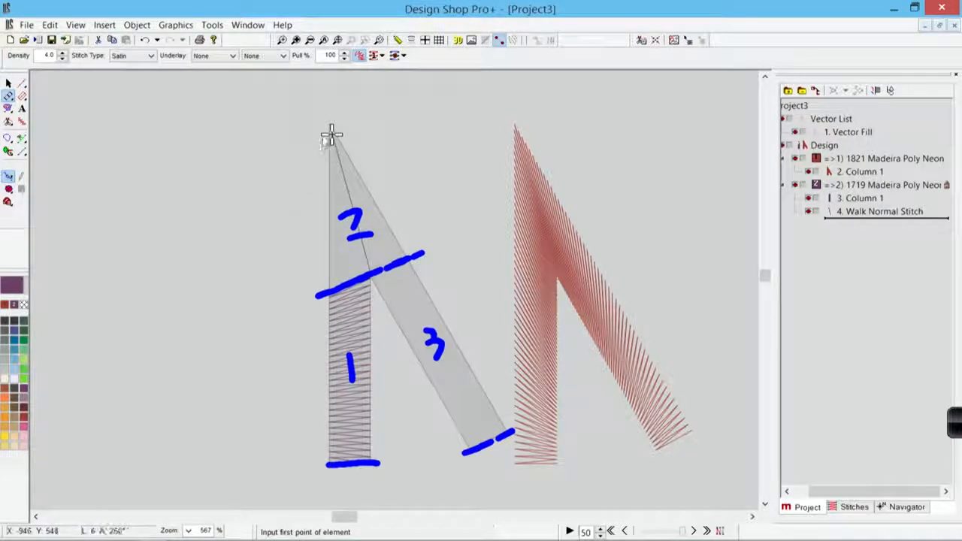
Step: End the walk-stitch travel run at the angle's top tip
left_click(329, 128)
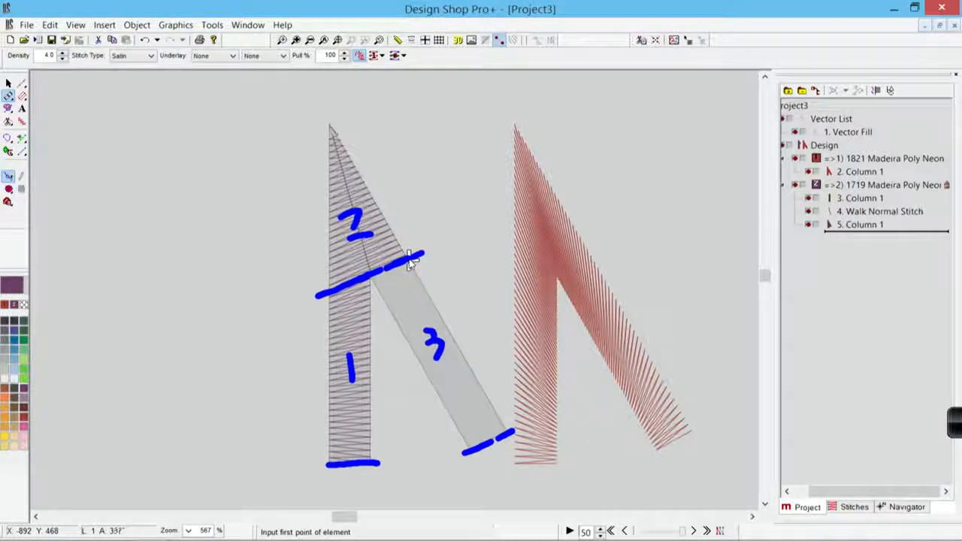
Step: Add a column point along the upper triangular section's edge for the purple cap
left_click(383, 270)
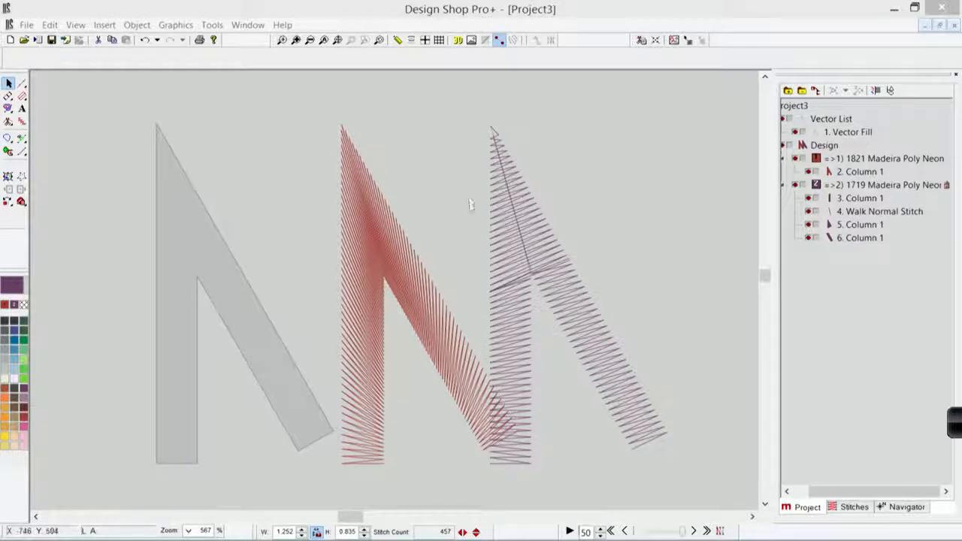
Step: Deselect the finished red and purple angles before previewing
left_click(459, 39)
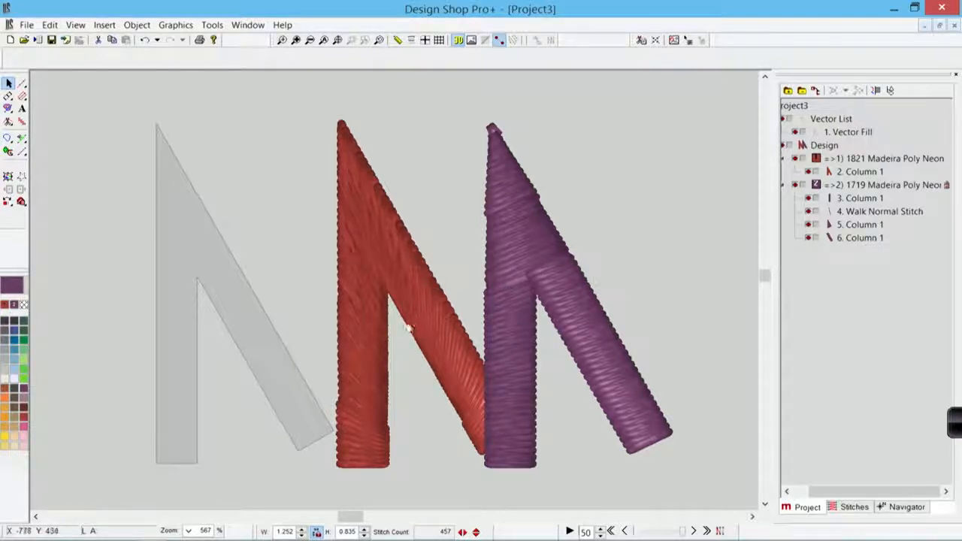
mouse_move(379, 289)
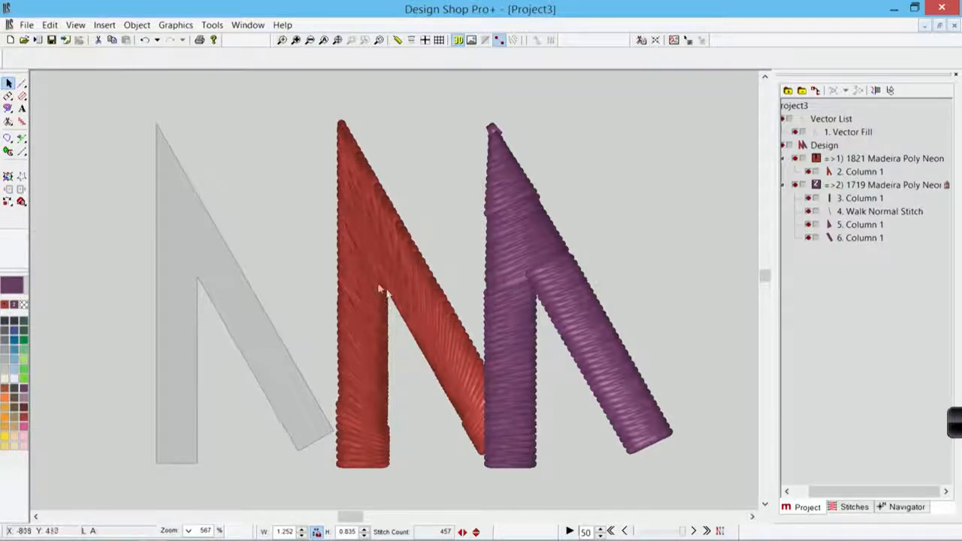
mouse_move(383, 228)
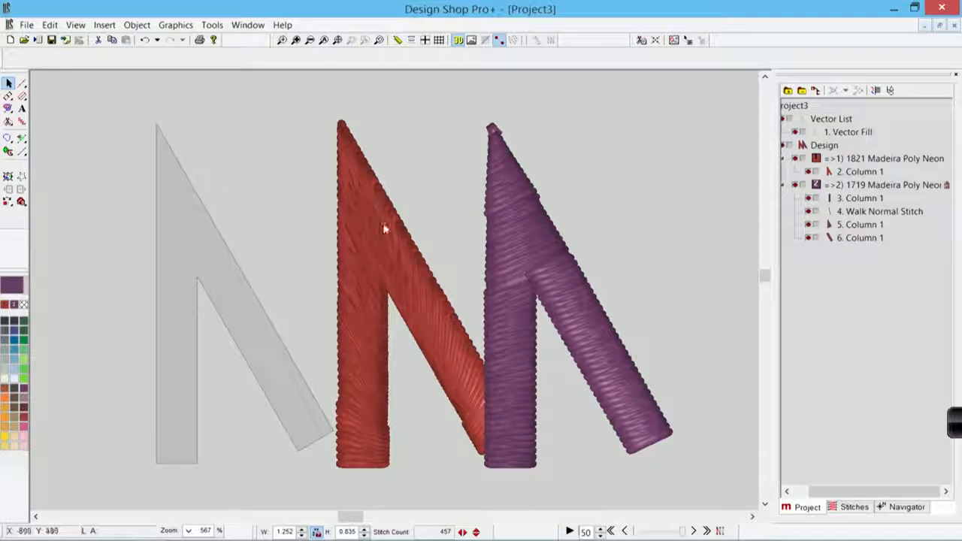
mouse_move(382, 228)
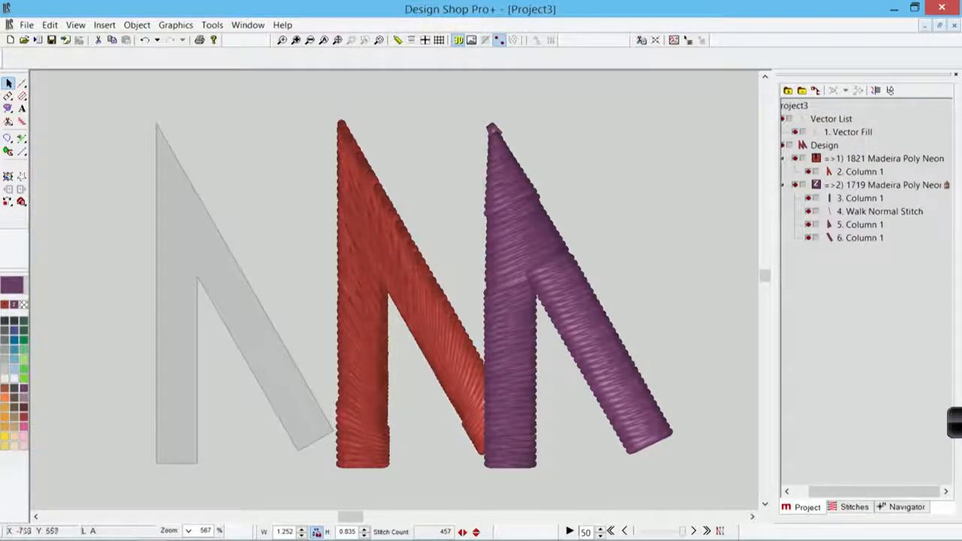
mouse_move(514, 204)
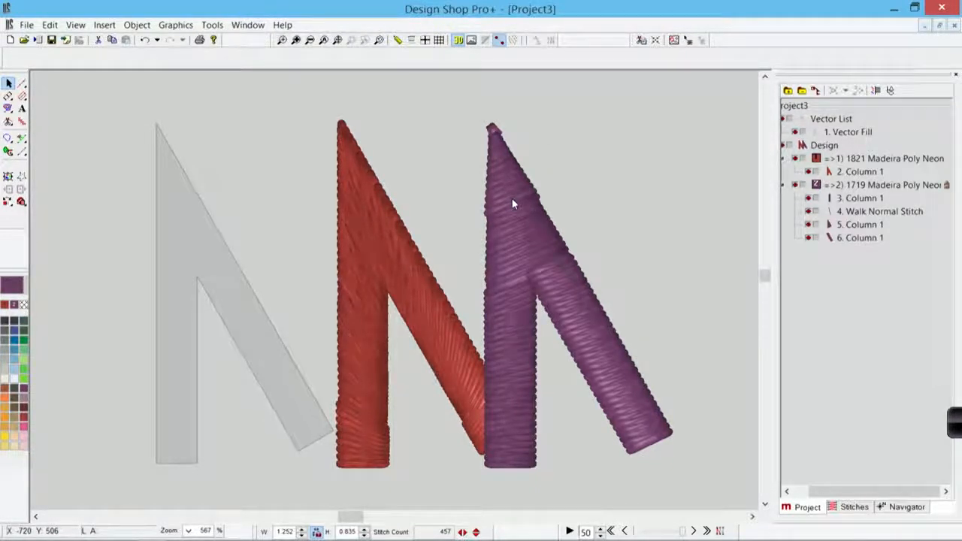
mouse_move(458, 39)
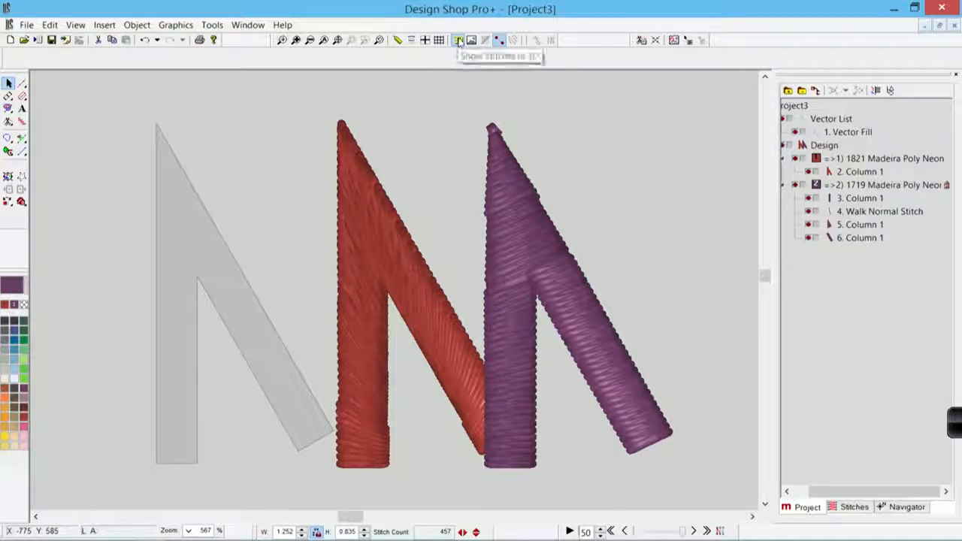
Step: Digitize blue Column 7 up the vertical leg from its bottom width to the joint and finish it
left_click(457, 39)
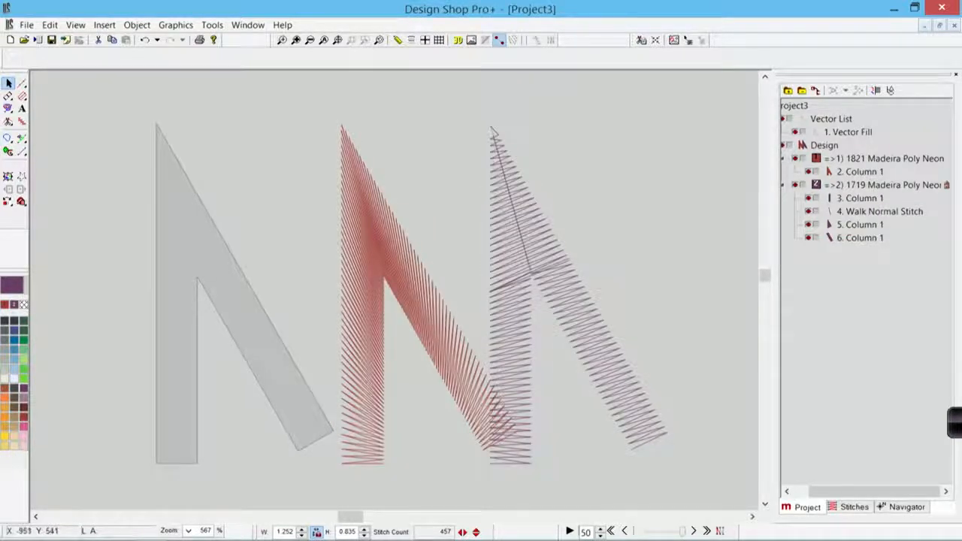
mouse_move(9, 96)
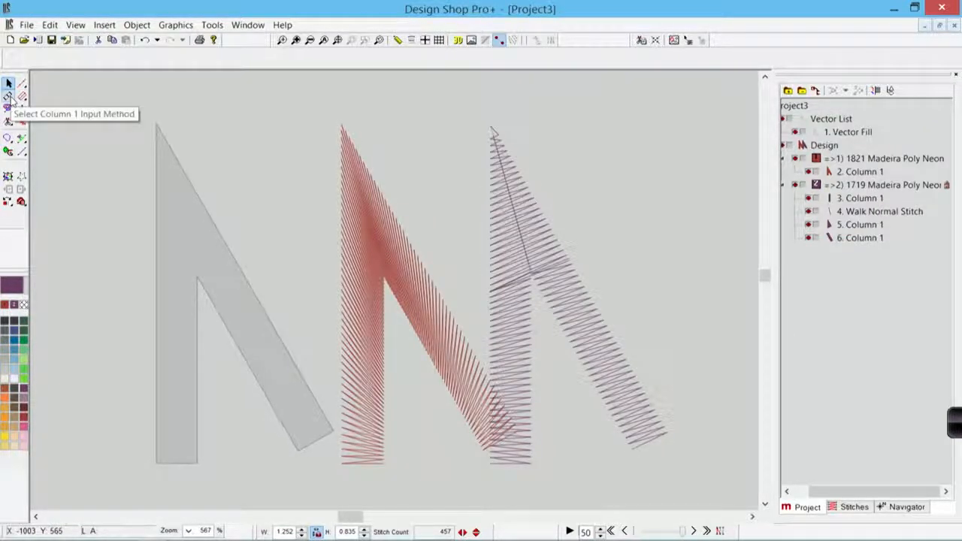
left_click(9, 96)
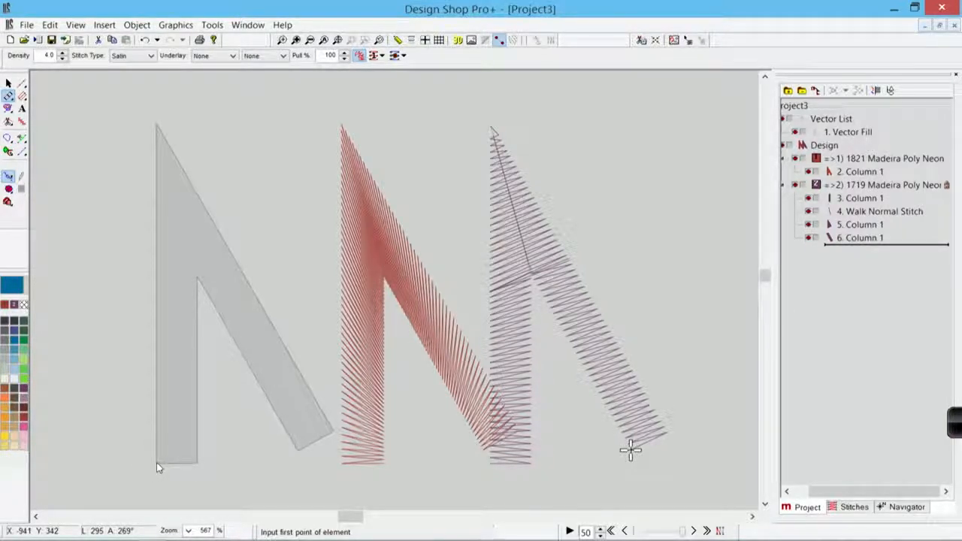
left_click(156, 460)
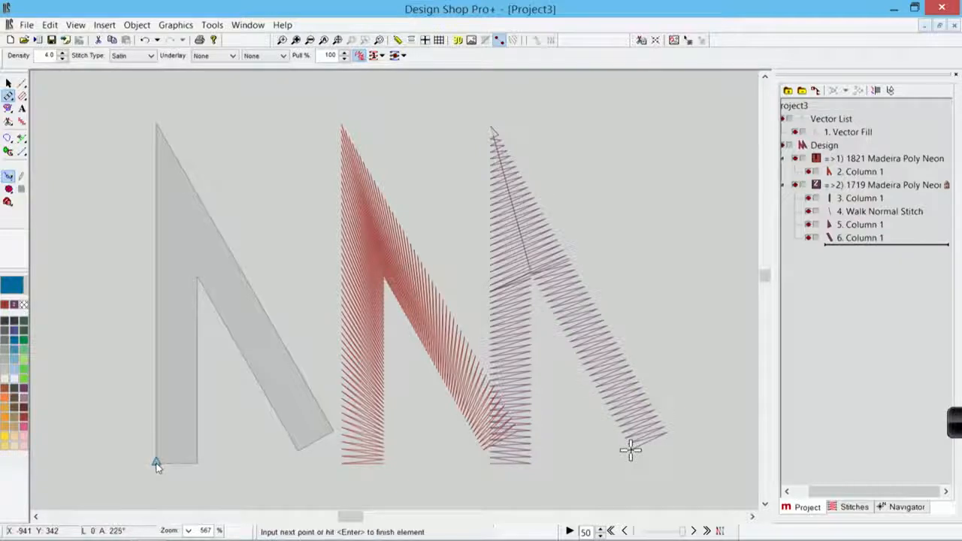
left_click(198, 466)
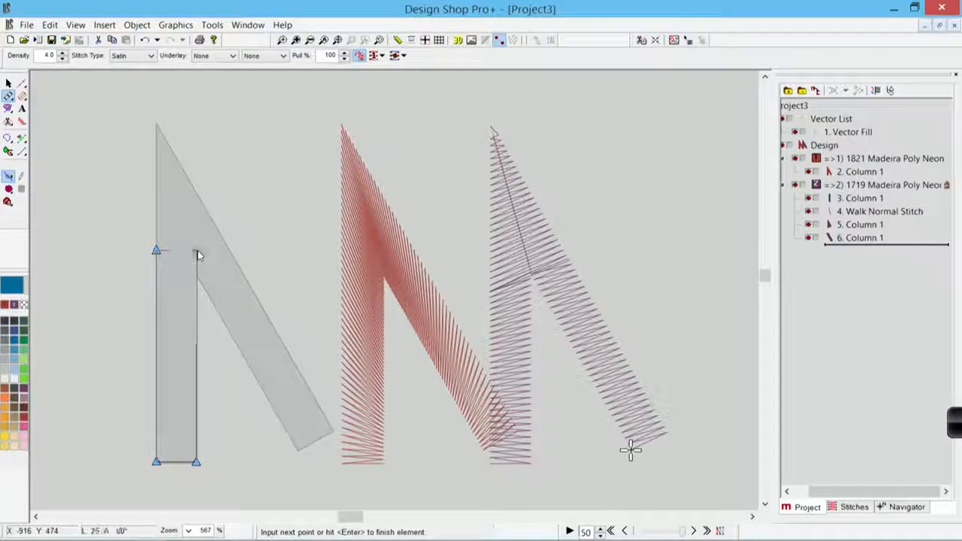
left_click(198, 246)
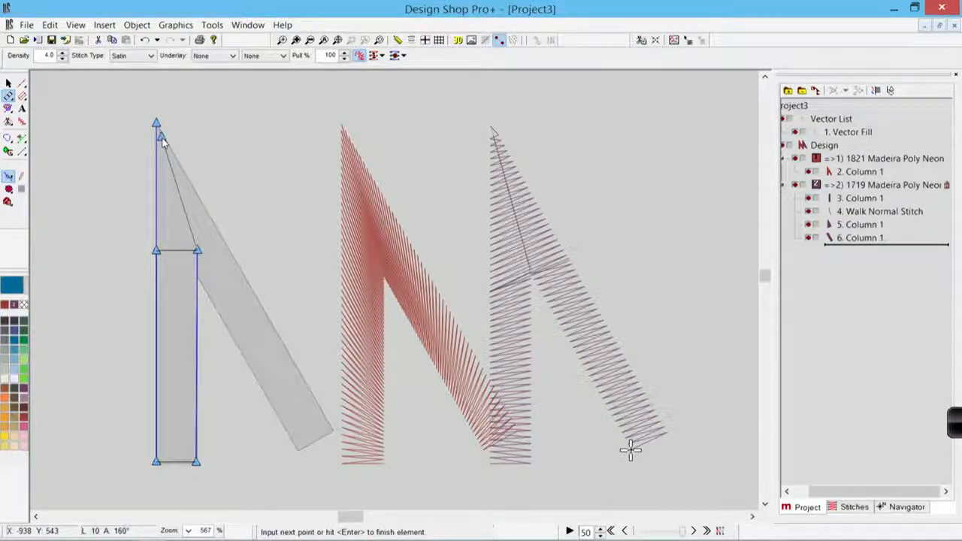
key("Return")
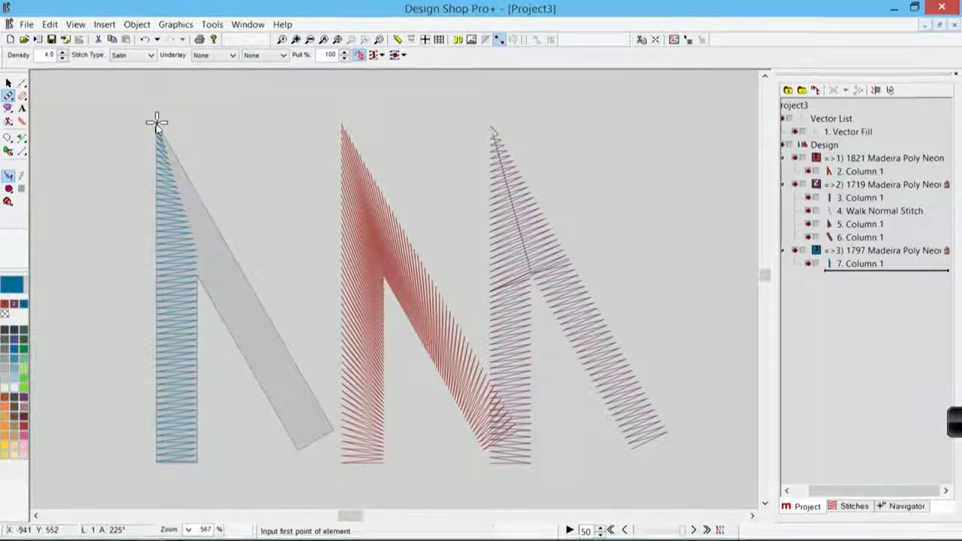
Step: Digitize blue Column 8 from the top tip down the diagonal leg and select it to check
left_click(156, 123)
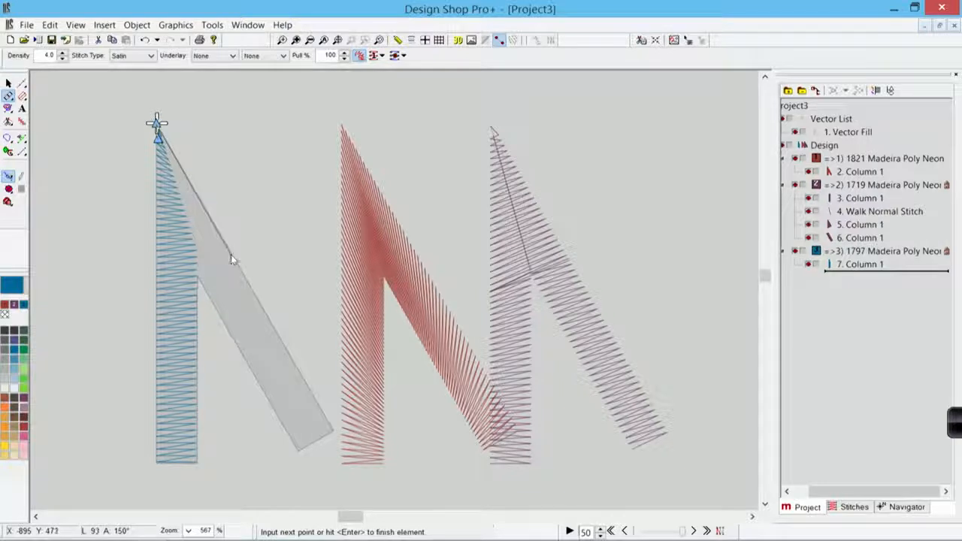
left_click(232, 255)
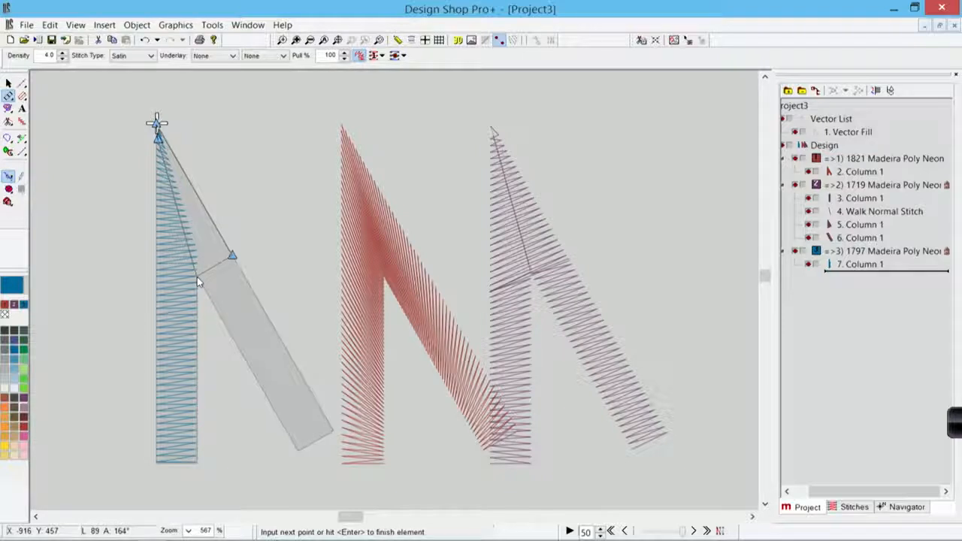
left_click(197, 278)
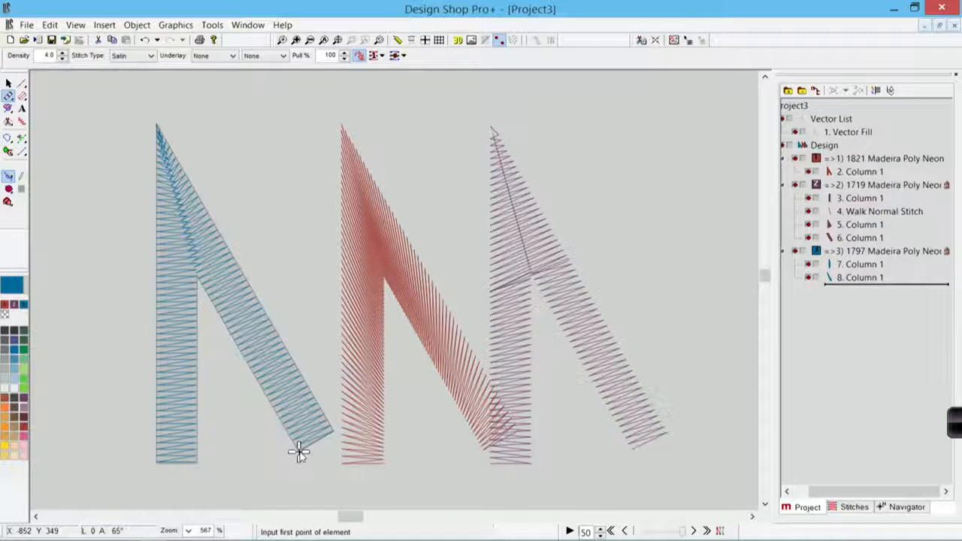
left_click(225, 300)
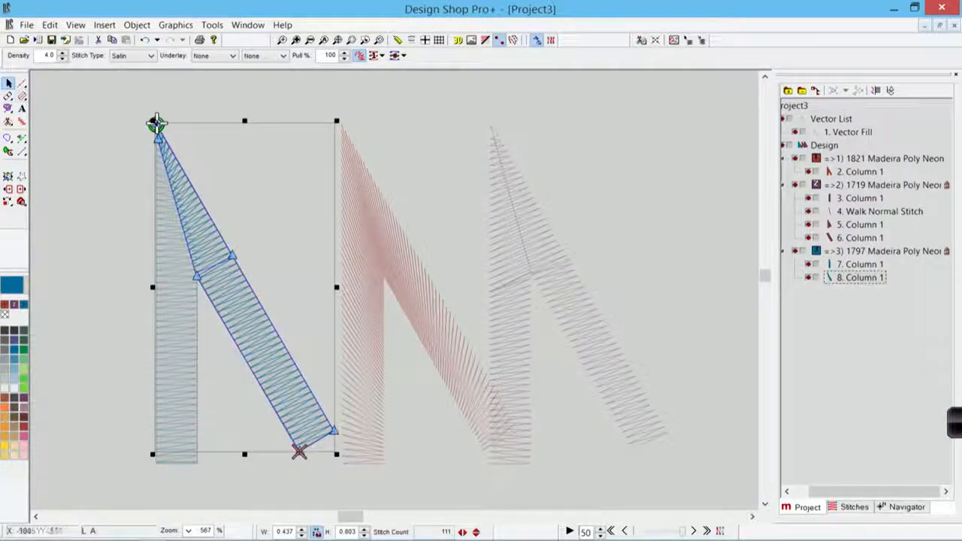
left_click(859, 264)
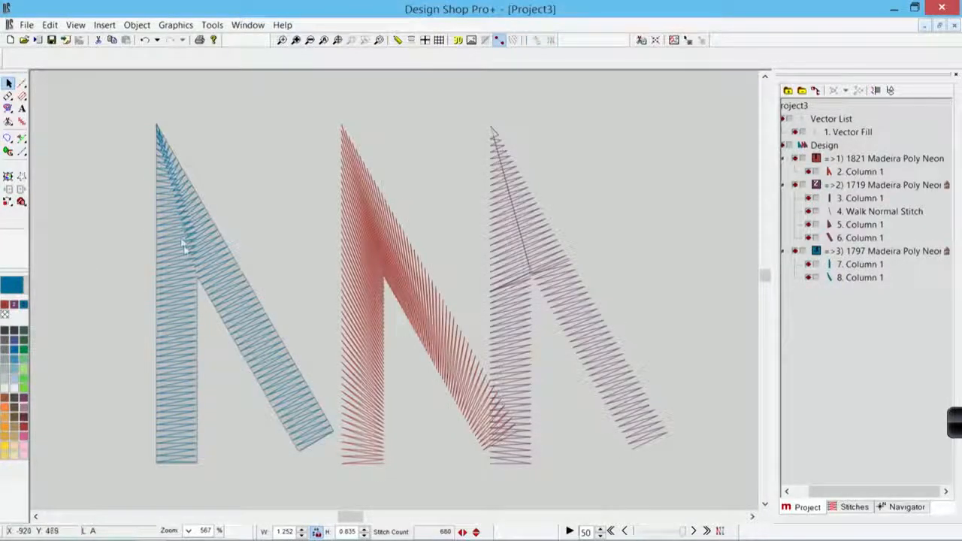
mouse_move(458, 40)
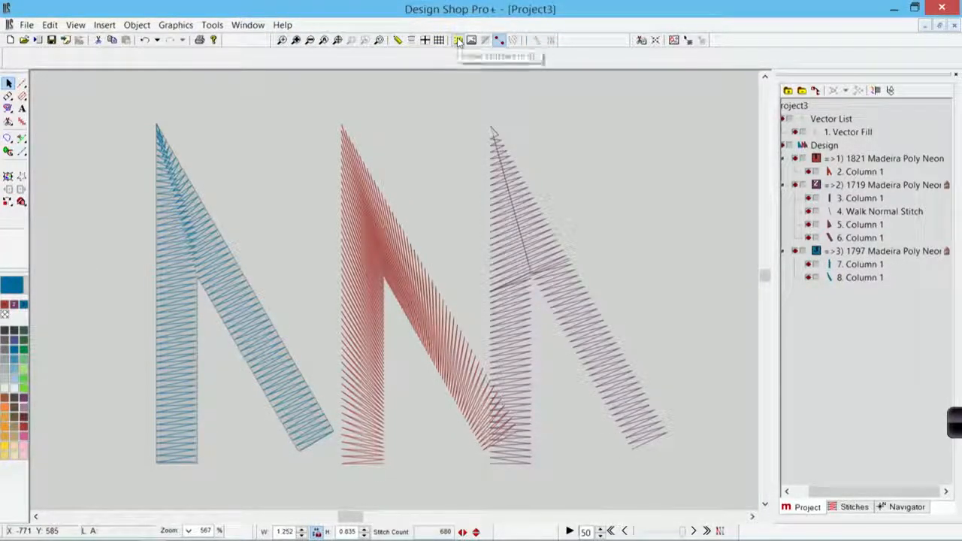
Step: Show all three angles as realistic 3D thread and start a new Column 1 element
left_click(472, 39)
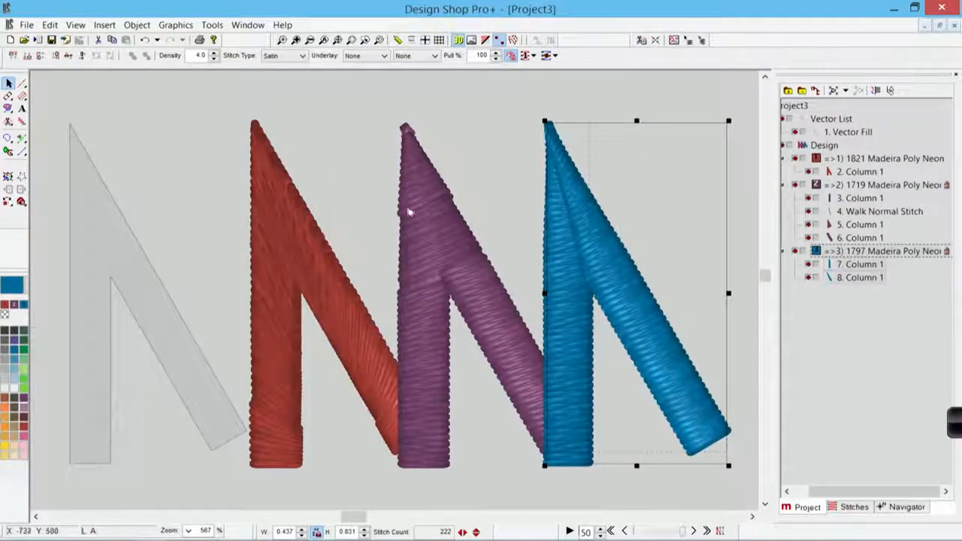
mouse_move(568, 269)
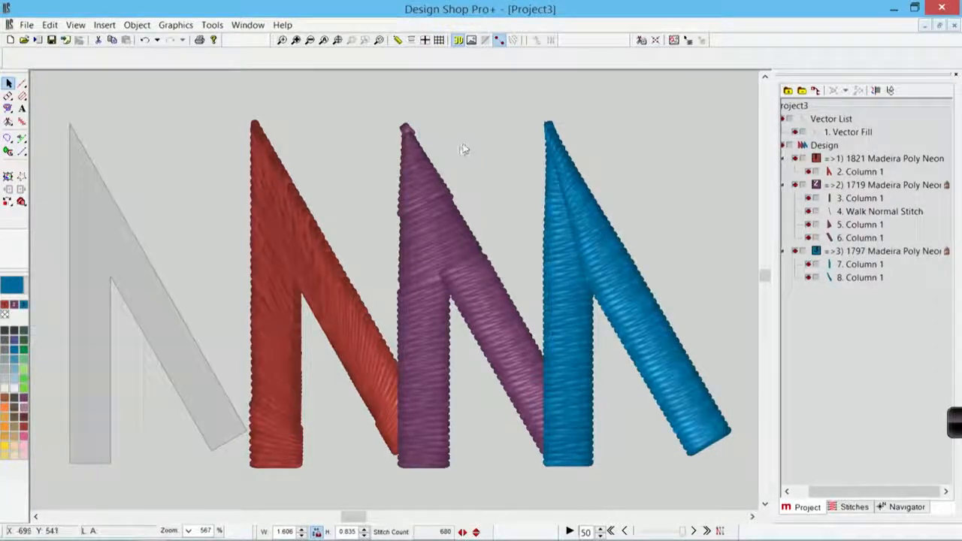
mouse_move(379, 125)
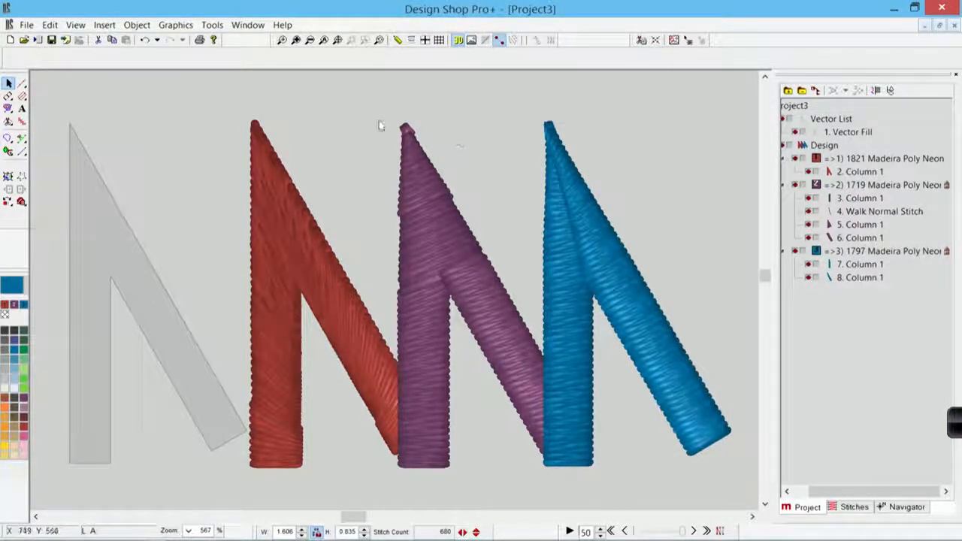
mouse_move(115, 154)
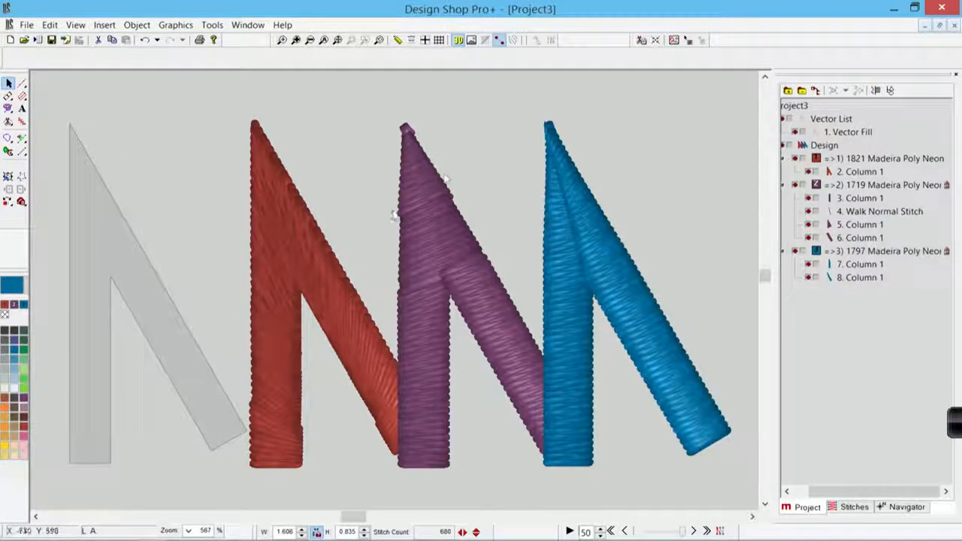
mouse_move(533, 254)
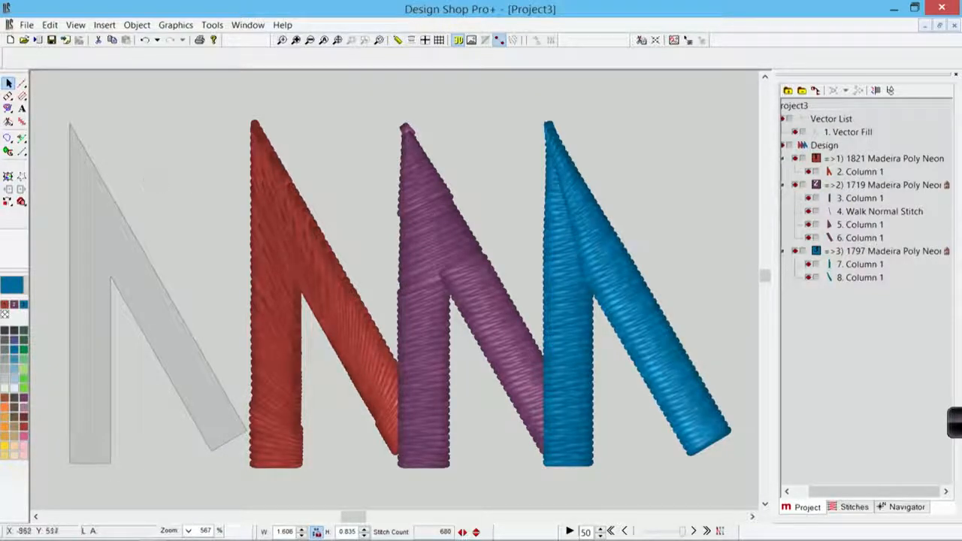
mouse_move(9, 98)
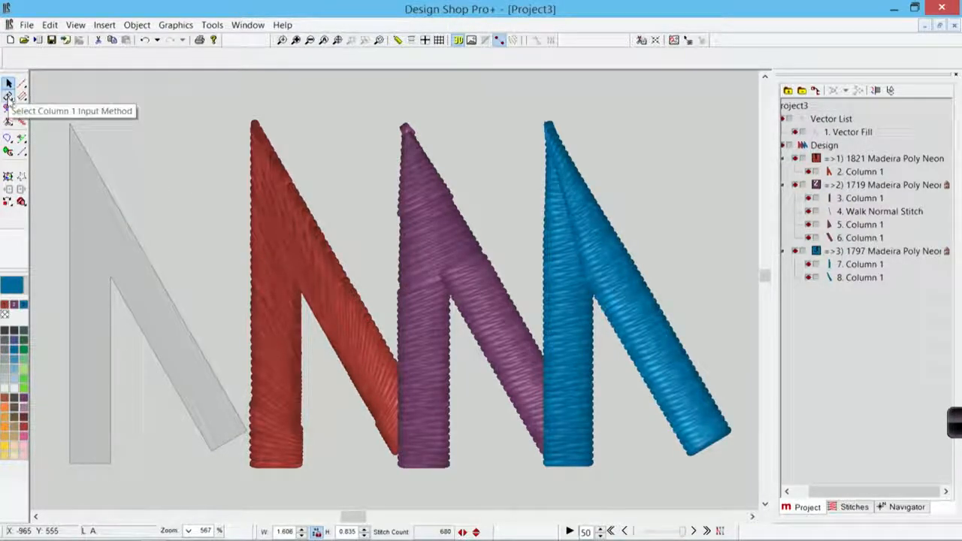
left_click(9, 97)
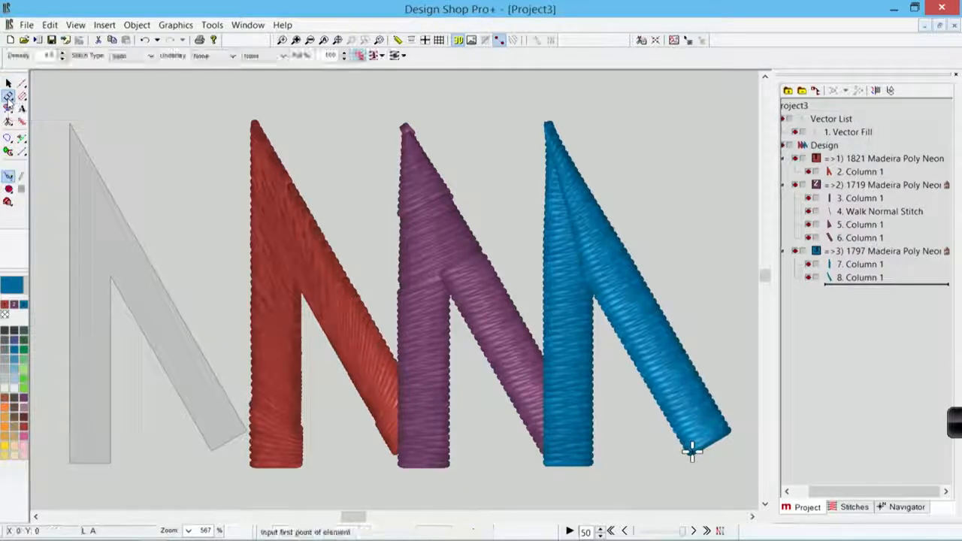
mouse_move(22, 108)
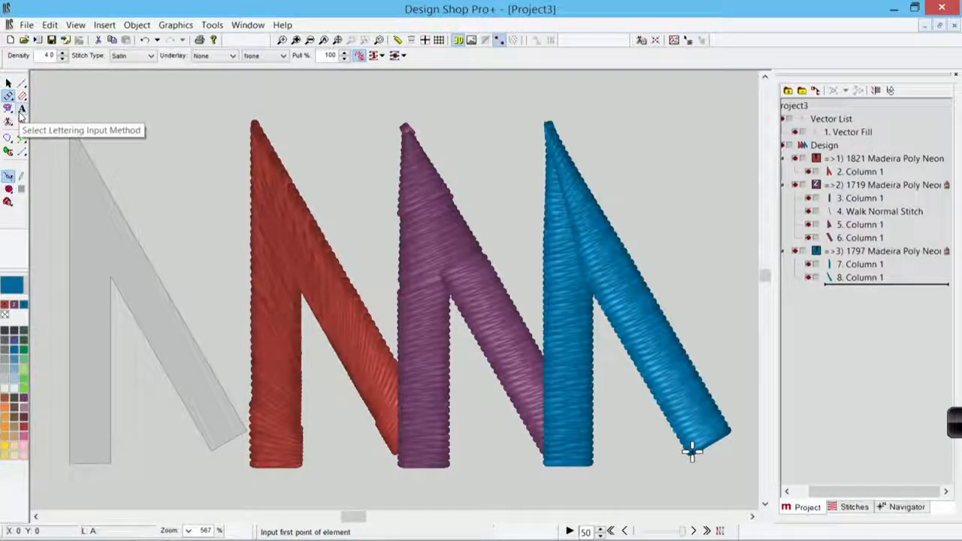
Step: Set stitch type to Tackle and digitize green columns over the vertical and diagonal legs
left_click(150, 56)
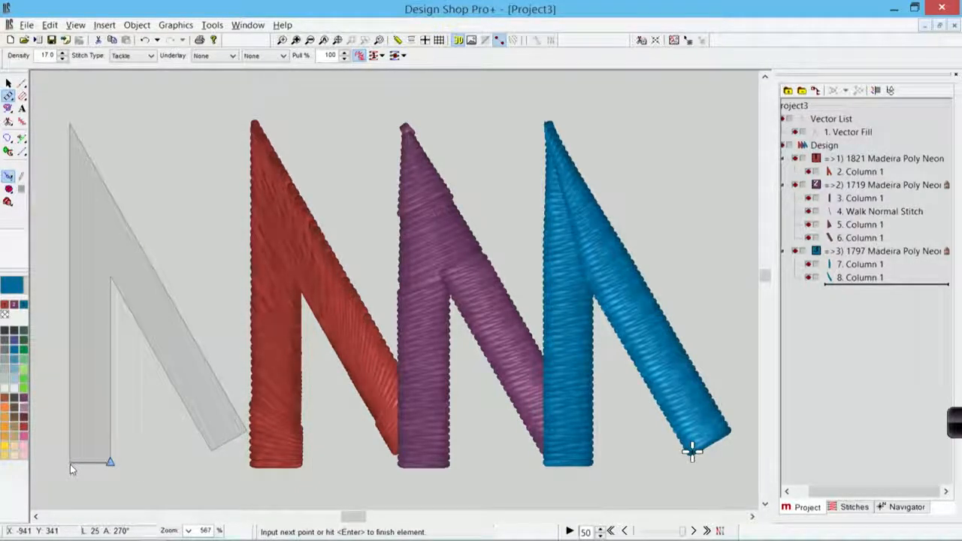
left_click(69, 463)
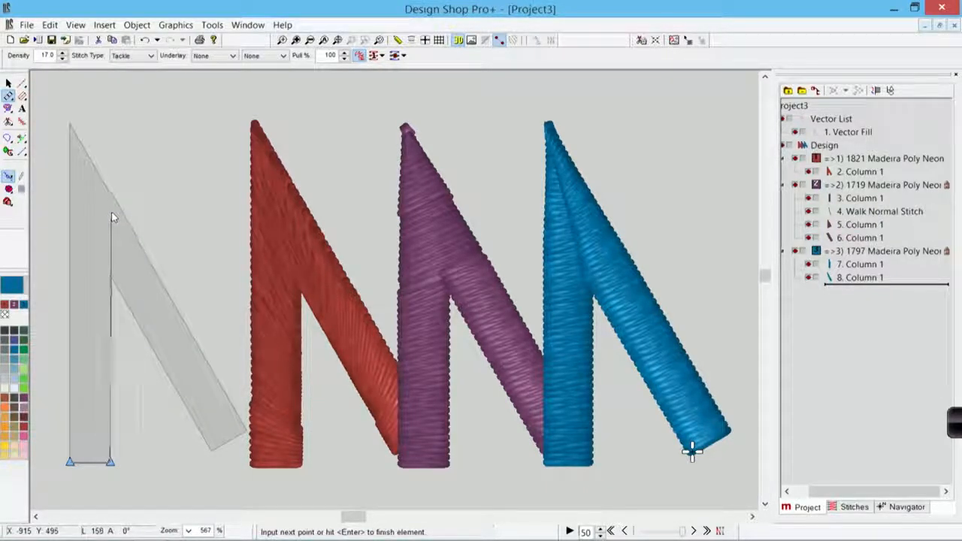
mouse_move(111, 198)
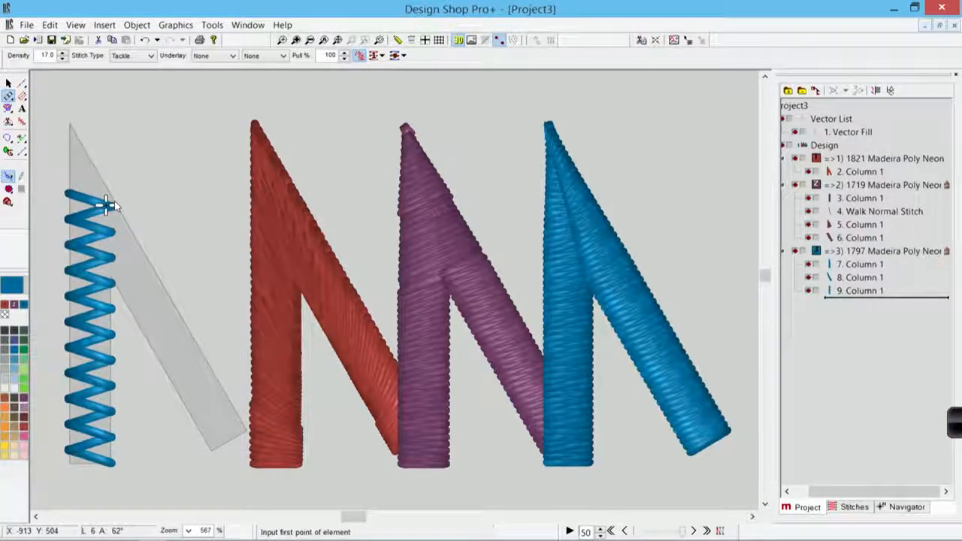
left_click(108, 205)
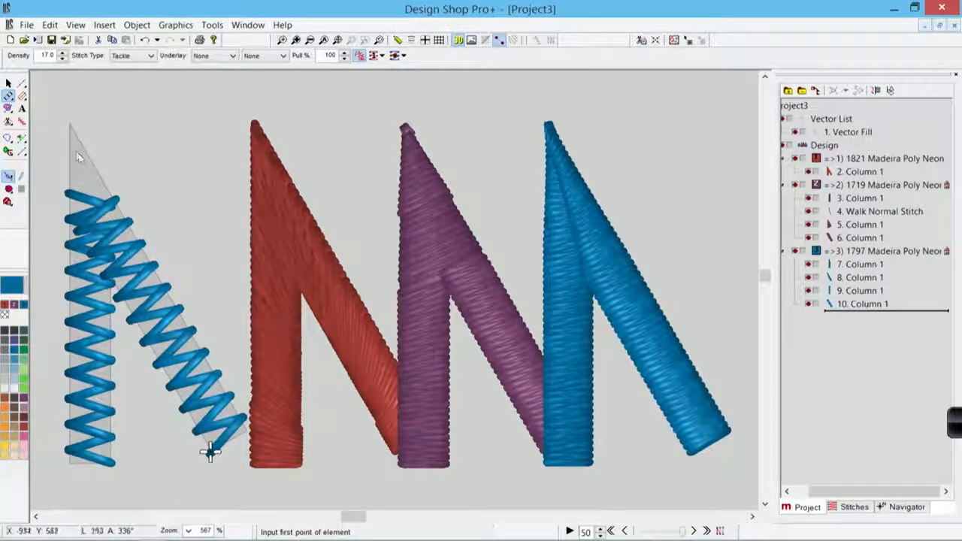
left_click(113, 323)
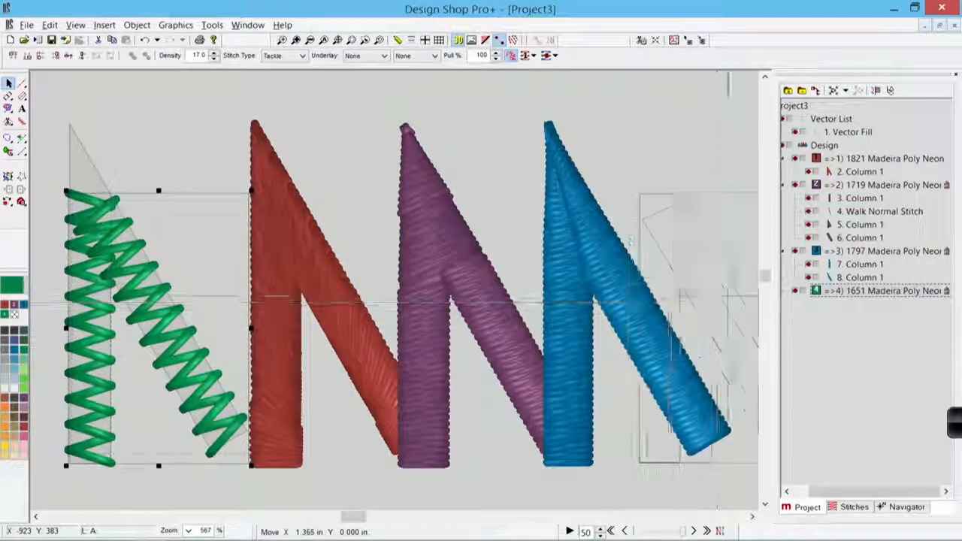
Step: Drag the green tackle-stitch angle off the outline to sit beside the blue angle
left_click_drag(158, 330, 714, 331)
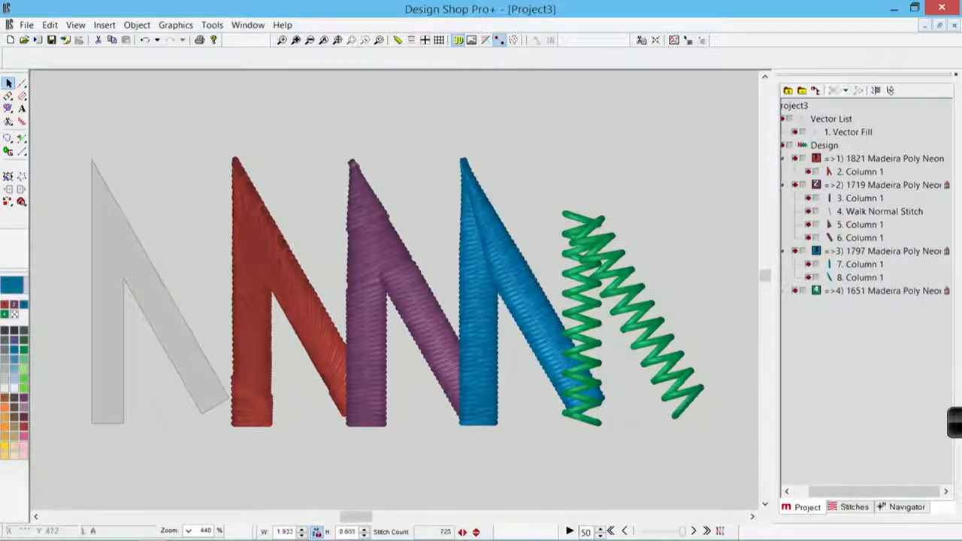
mouse_move(243, 233)
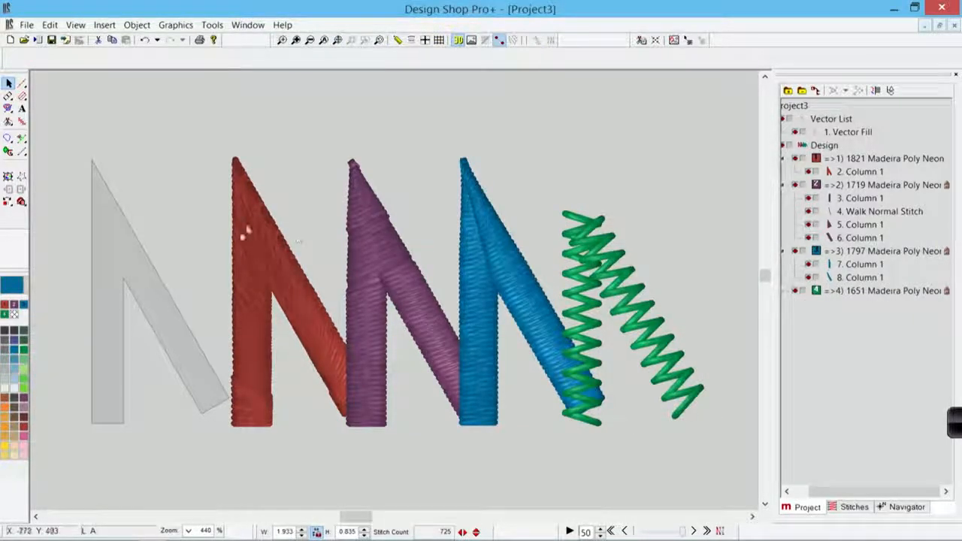
mouse_move(278, 250)
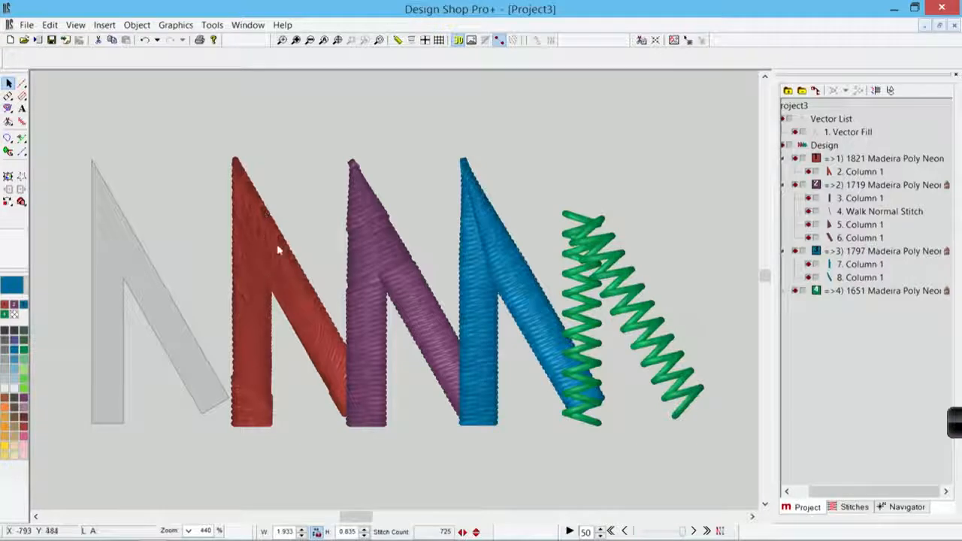